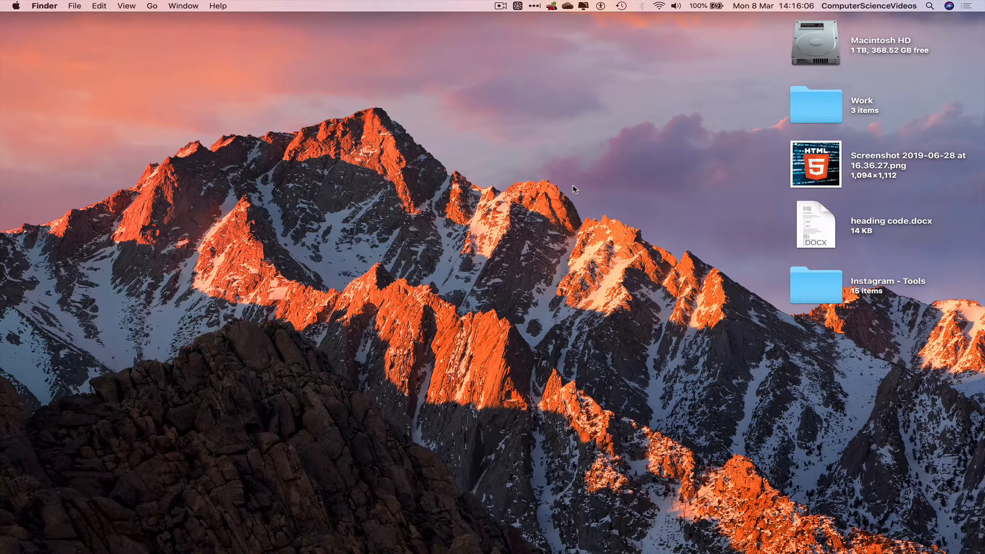
mouse_move(476, 473)
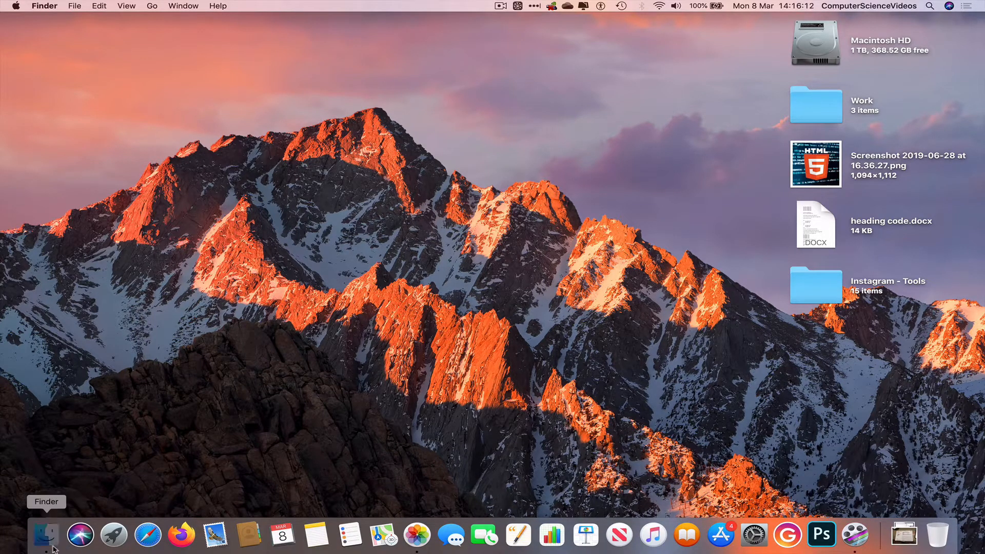
Open a new Finder window from the Dock, showing the Documents folder
click(45, 535)
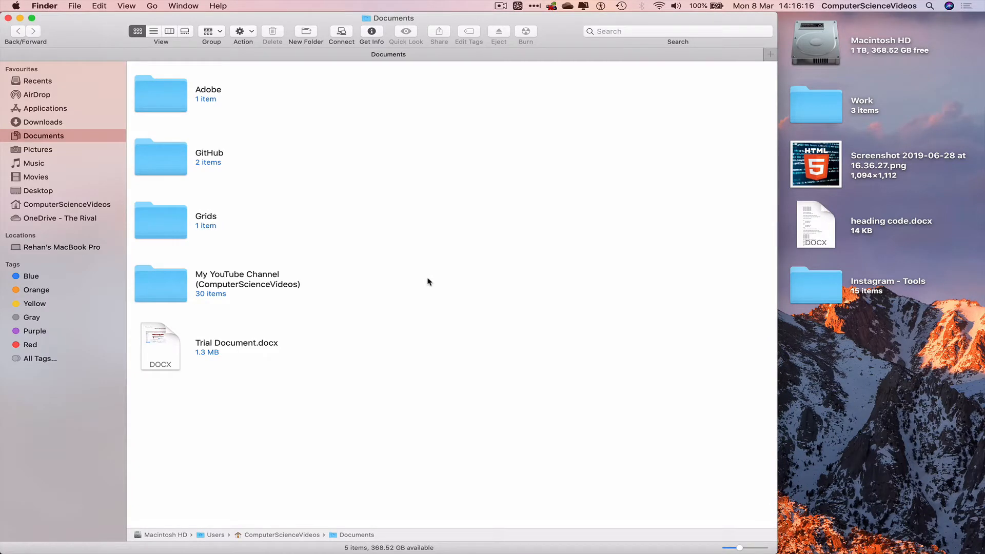
mouse_move(112, 320)
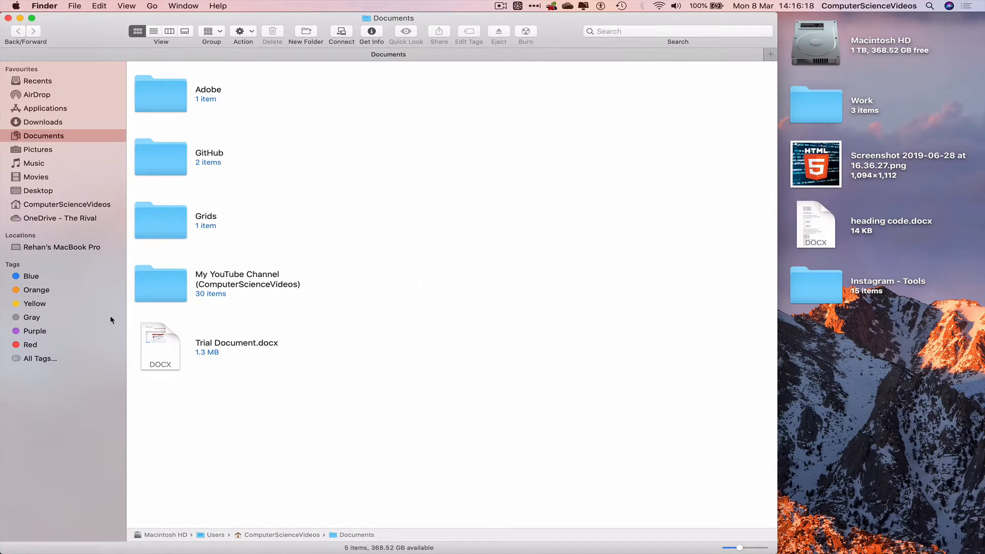
Drill through My YouTube Channel > Videos that need to be EDITED > How to Use Teams > Part 12 and open How to Use Teams.psd
double_click(160, 284)
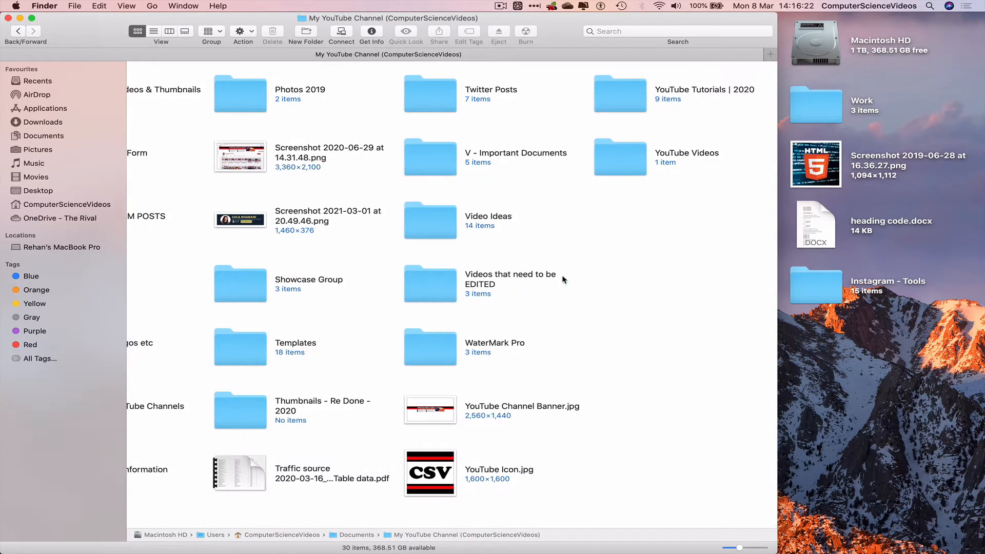
double_click(430, 284)
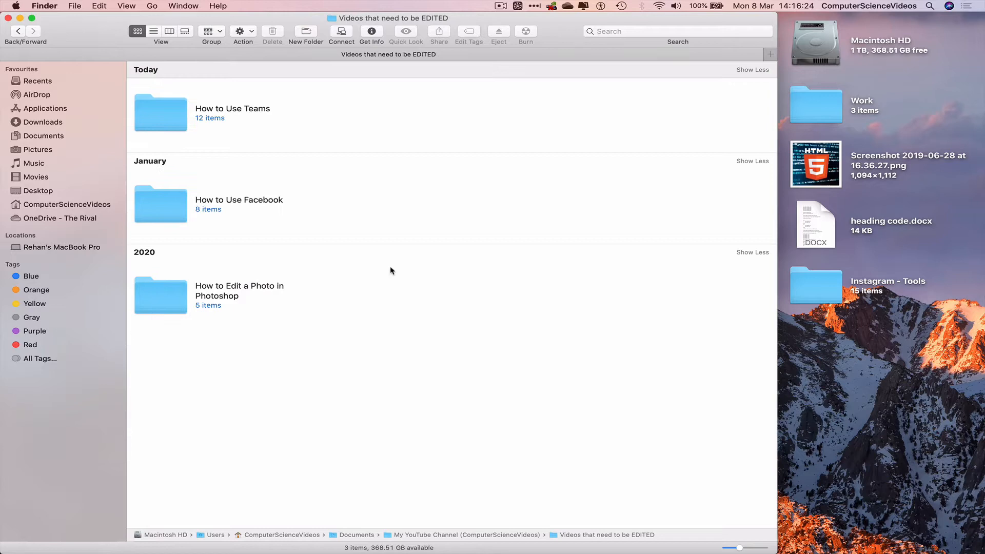
double_click(161, 113)
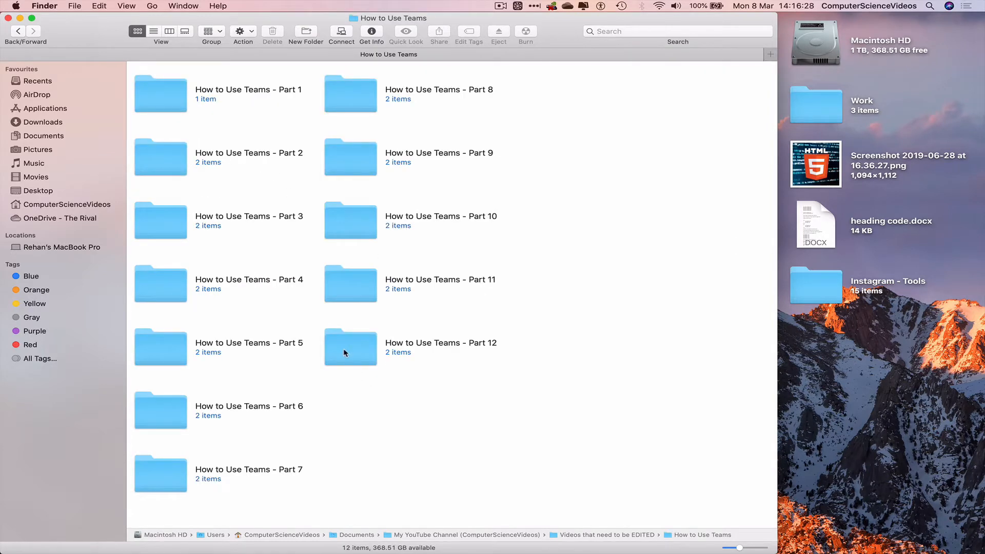
double_click(350, 347)
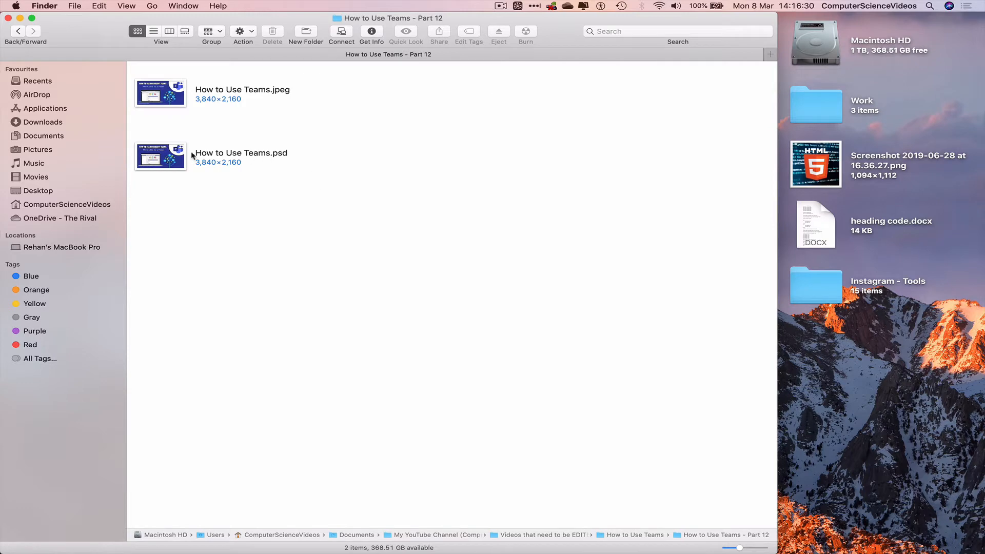
mouse_move(261, 167)
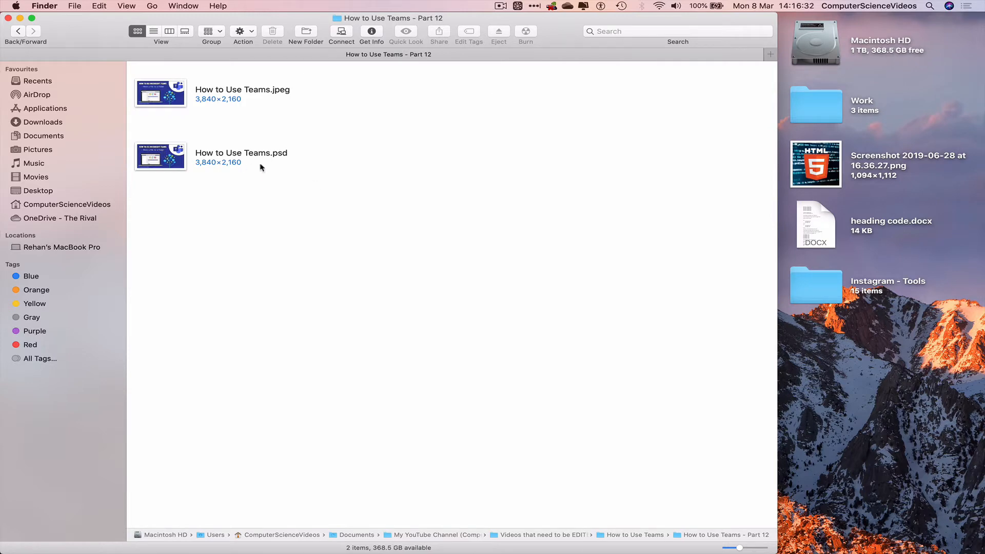
click(160, 156)
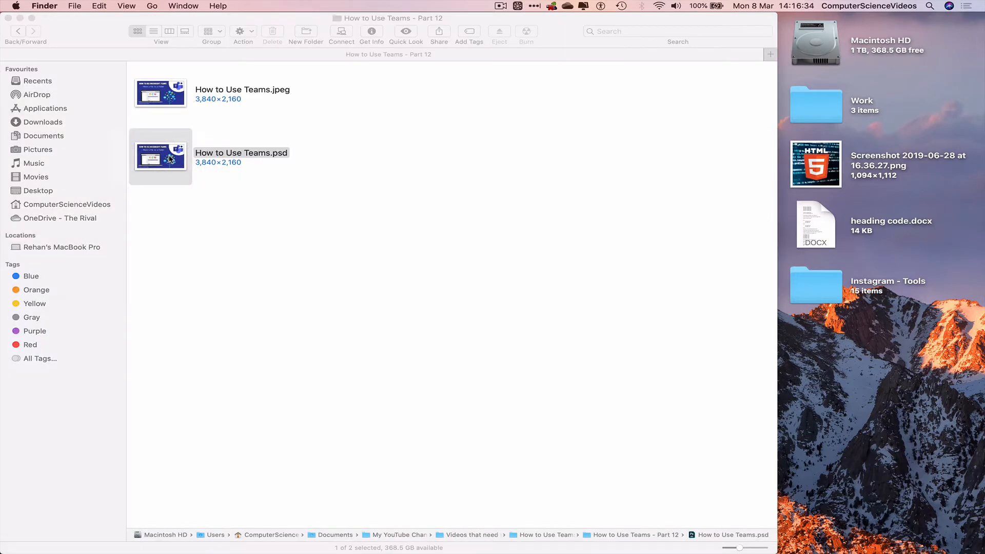
double_click(159, 156)
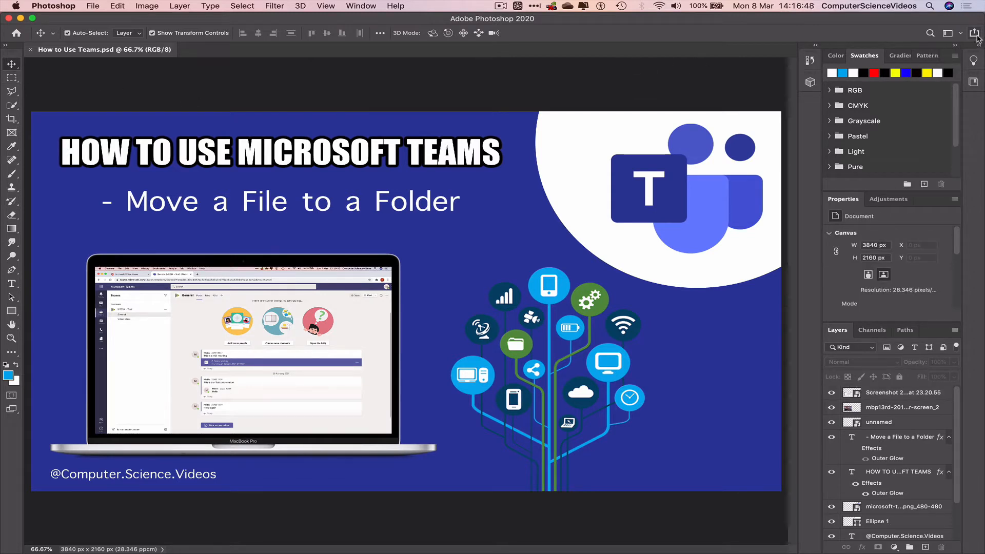
Show Photoshop's Share options for the Teams thumbnail, including Mail and AirDrop
click(975, 33)
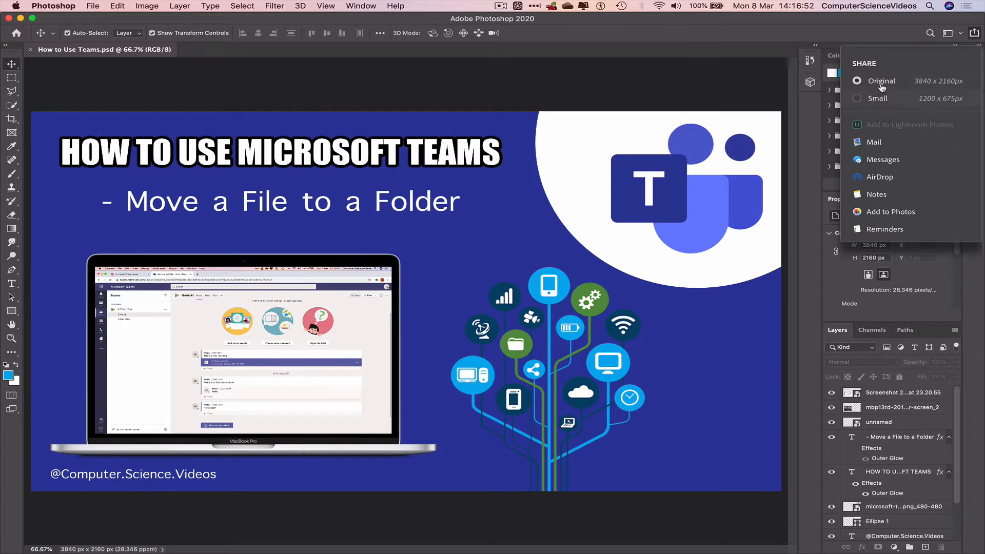
mouse_move(909, 124)
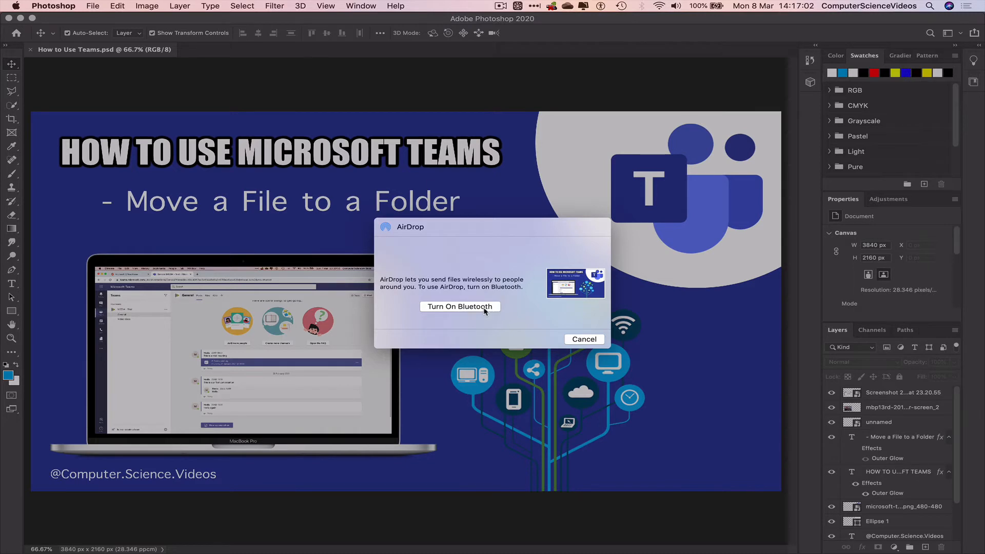
Turn on Bluetooth from the AirDrop sheet so the nearby iPhone is listed
click(460, 307)
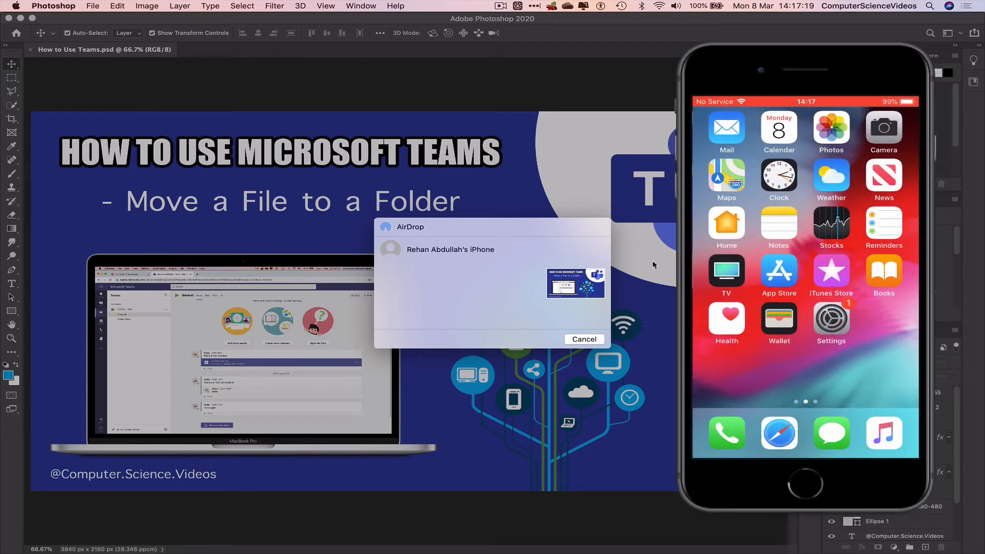
mouse_move(475, 253)
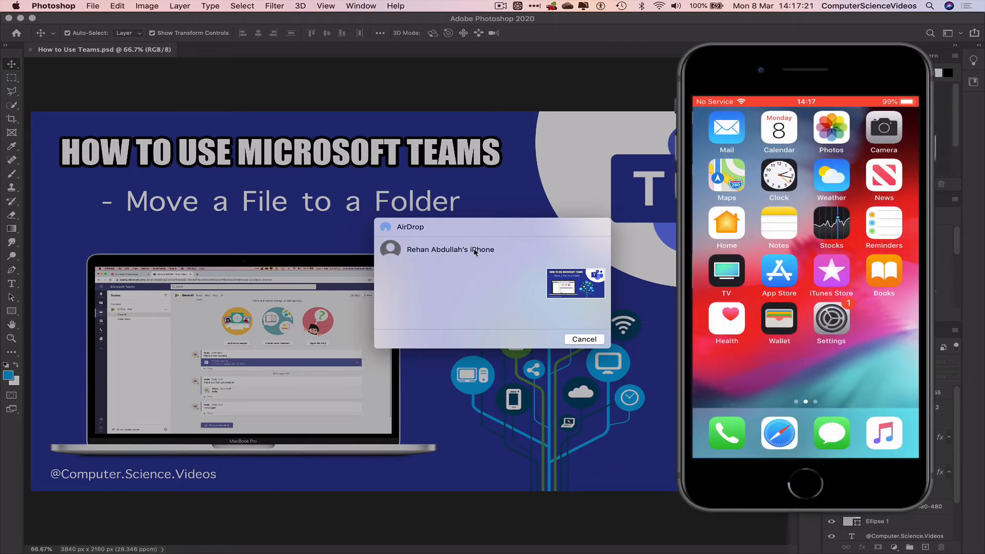
AirDrop the thumbnail to the iPhone, accept it there, and dismiss the sheet with Done
click(450, 249)
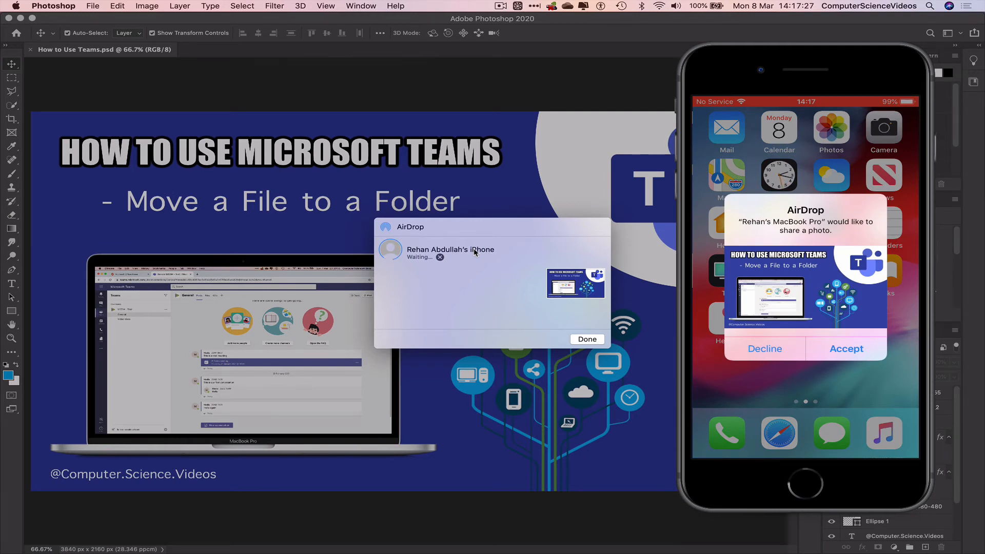
click(847, 349)
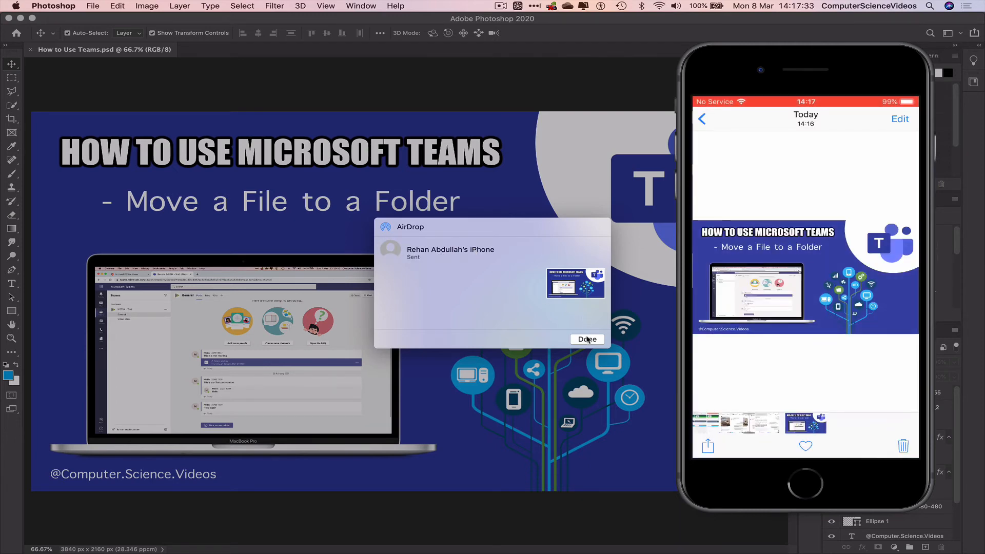
click(586, 339)
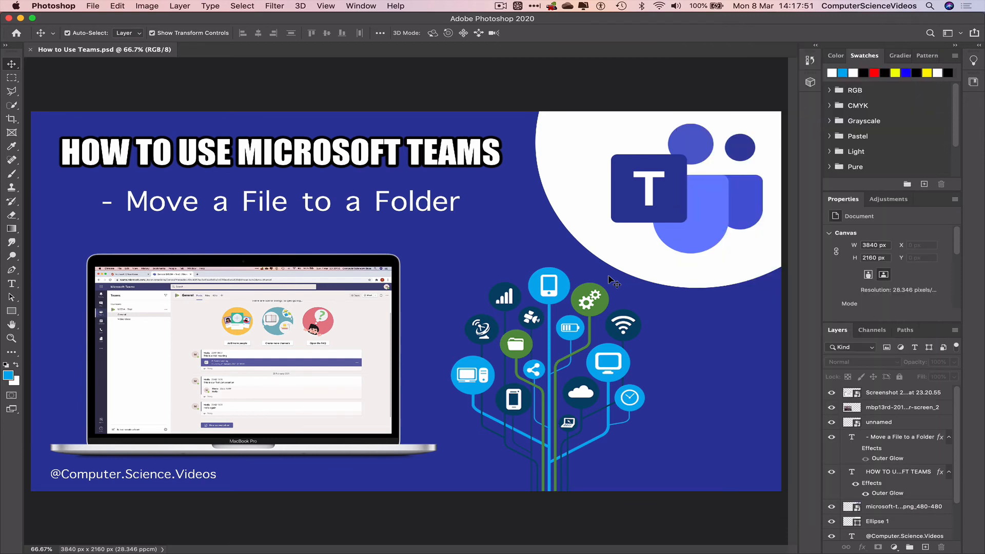
Open the Photoshop application menu to reach Quit Photoshop
click(53, 6)
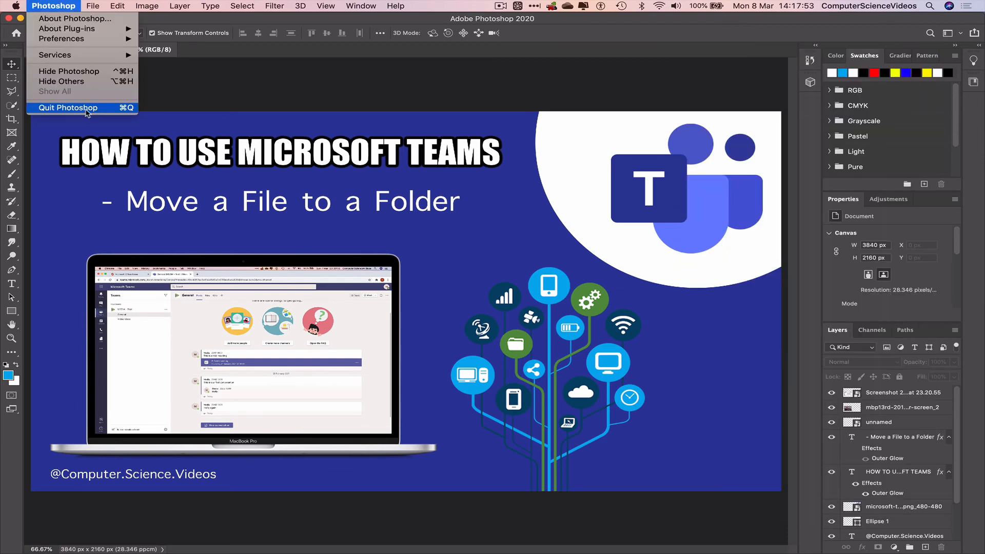